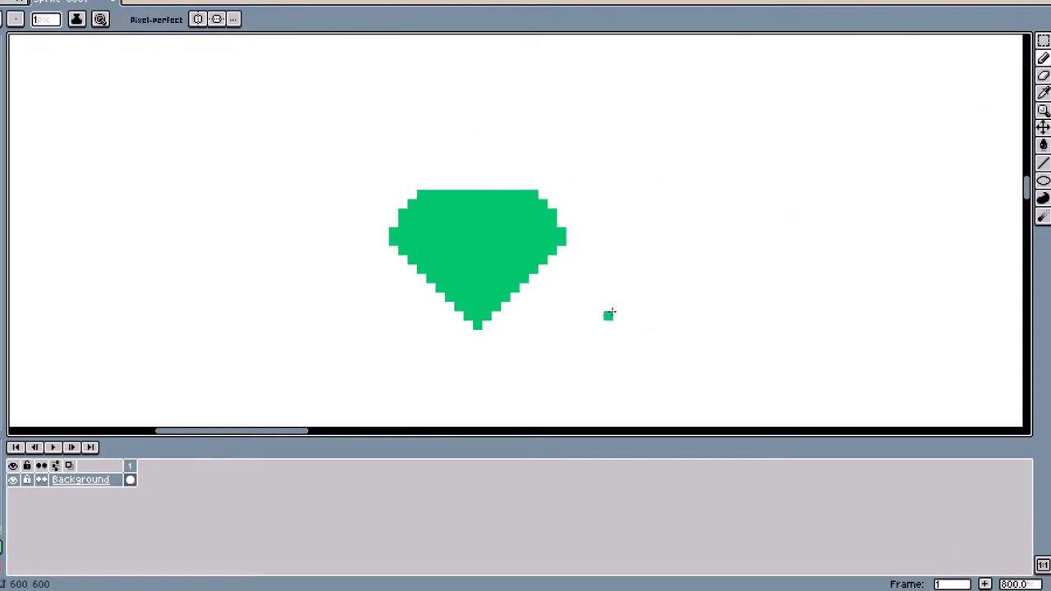
{"action": "mouse_move", "coordinate": [609, 175]}
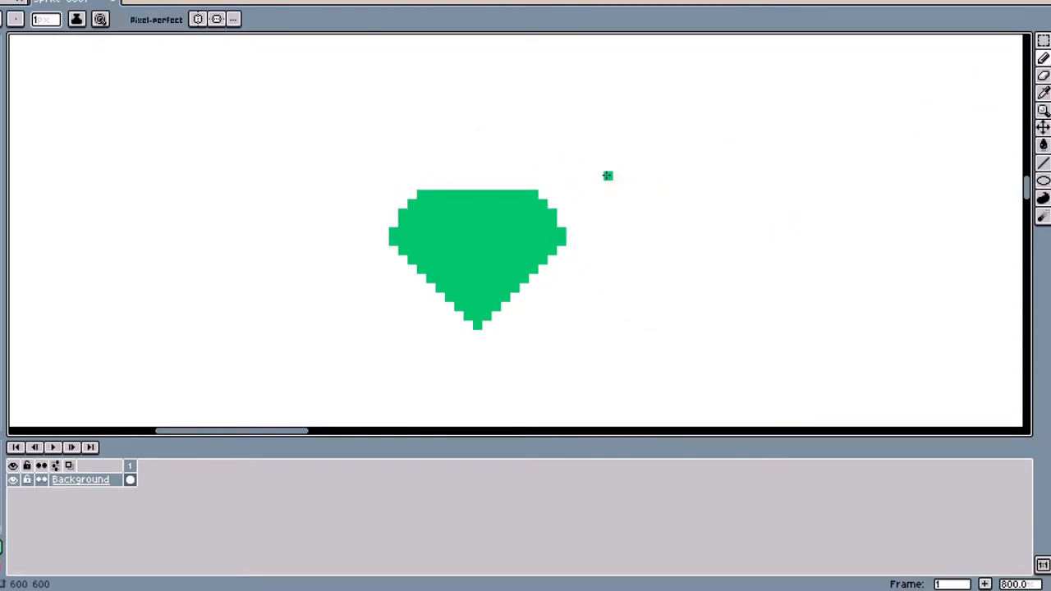
Paint green pixels with the Pencil to form the solid faceted emerald silhouette
{"action": "left_click_drag", "start_coordinate": [607, 176], "coordinate": [626, 279]}
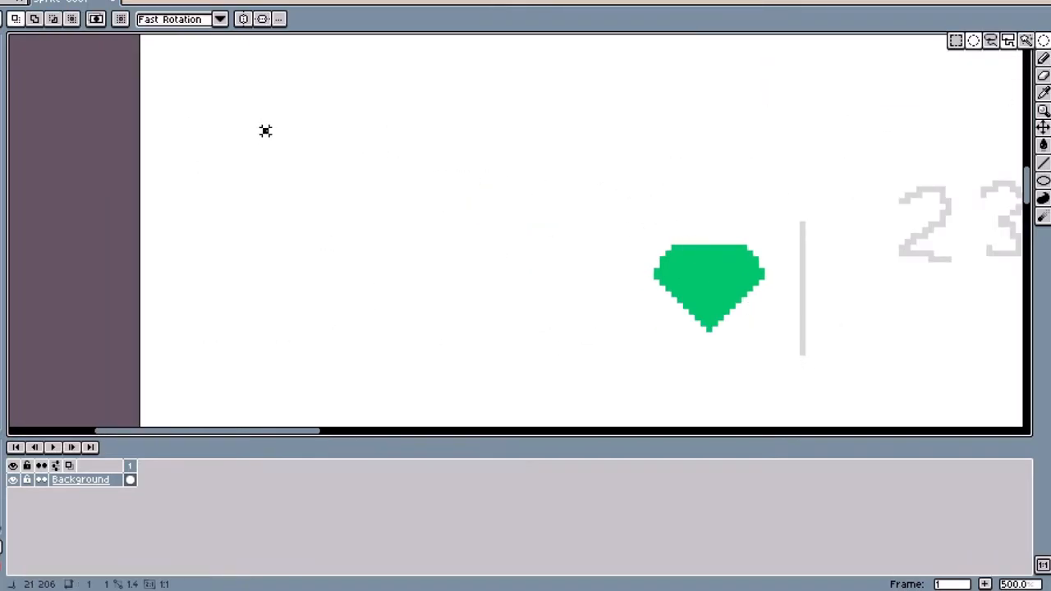
Doodle light grey pixels forming the digits 23 and a vertical line beside the gem
{"action": "left_click_drag", "start_coordinate": [265, 130], "coordinate": [417, 284]}
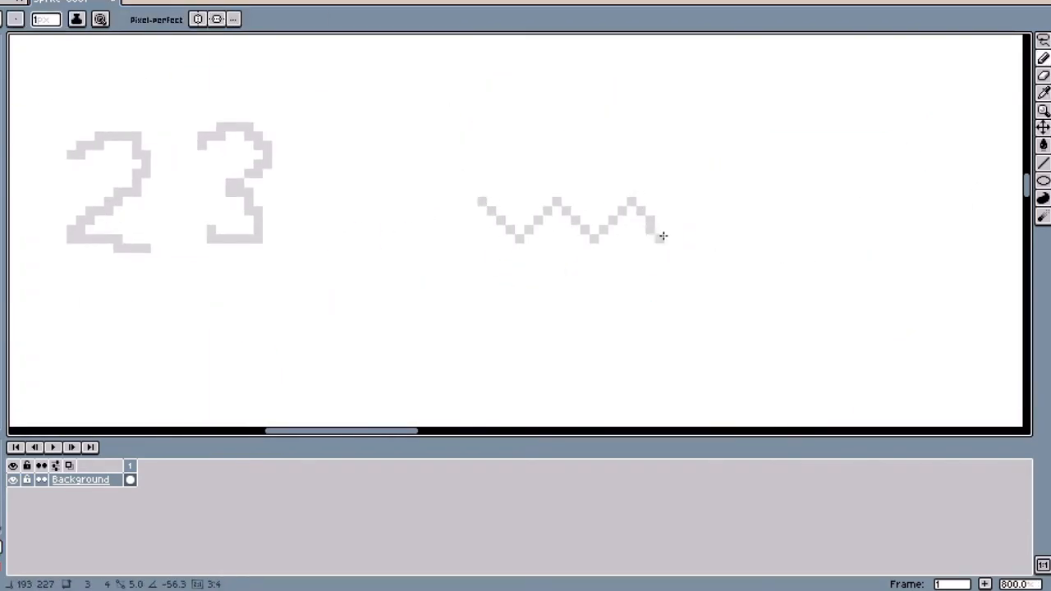
Draw a grey zigzag stroke to the right of the 23 sketch
{"action": "left_click_drag", "start_coordinate": [656, 236], "coordinate": [565, 349]}
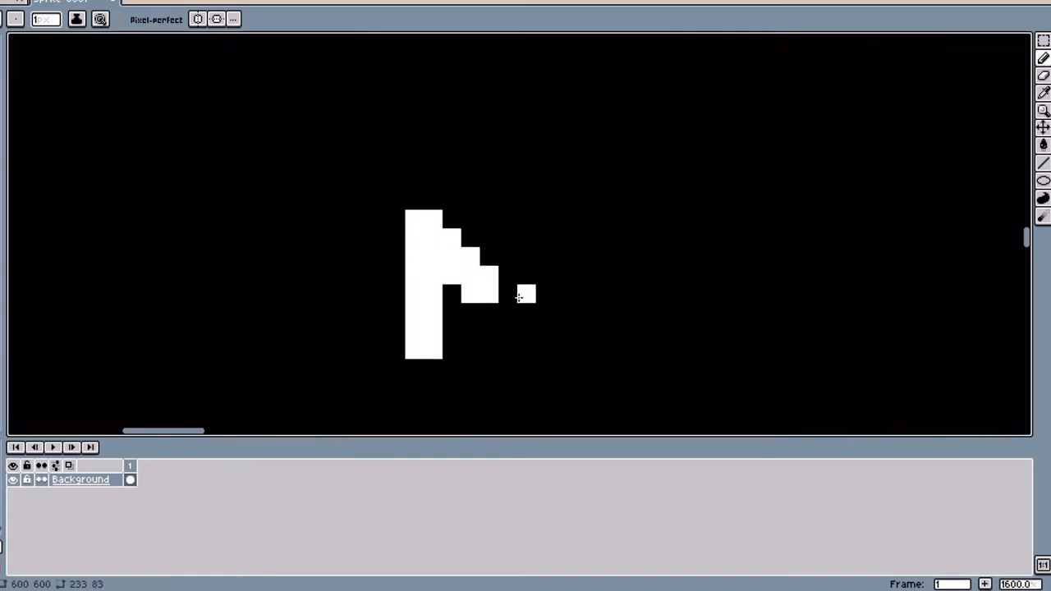
Paint the white blocky N and trace an outline stroke above it
{"action": "left_click_drag", "start_coordinate": [518, 295], "coordinate": [550, 336]}
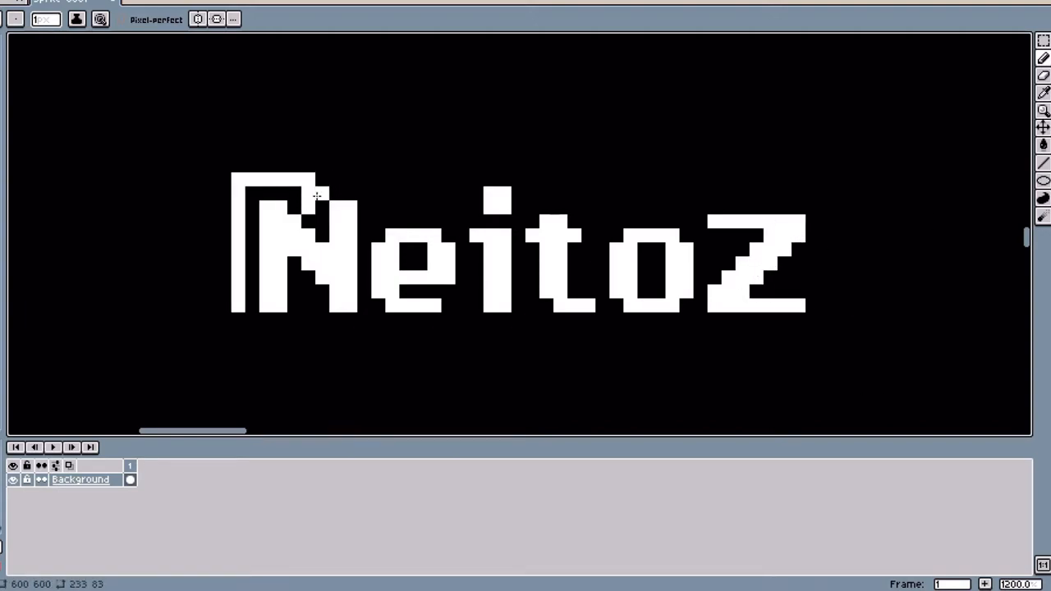
{"action": "left_click_drag", "start_coordinate": [316, 195], "coordinate": [427, 205]}
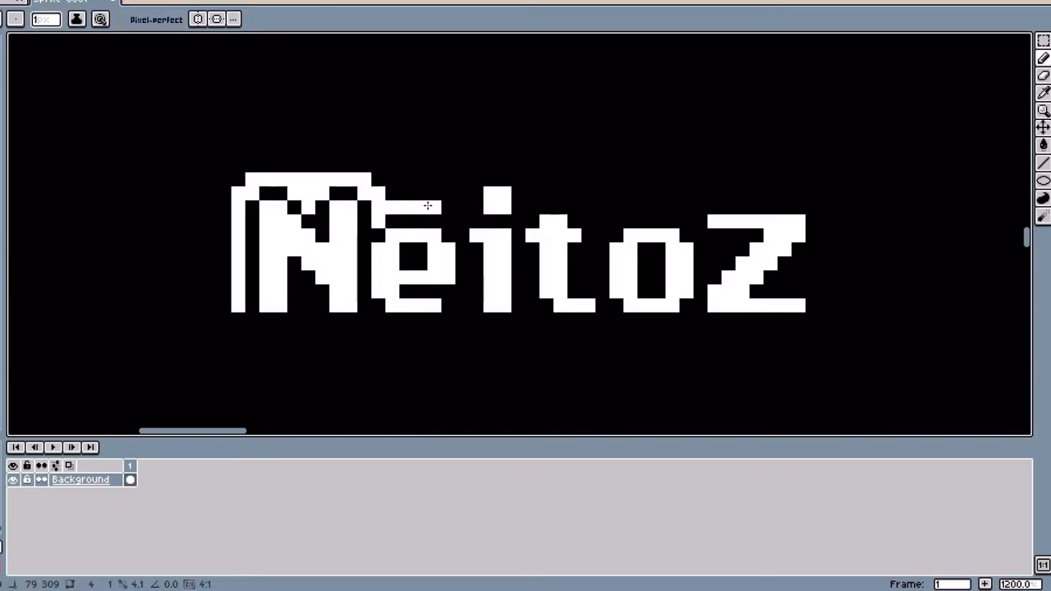
Continue the thin white outline over the top of the letter e
{"action": "left_click_drag", "start_coordinate": [447, 209], "coordinate": [521, 164]}
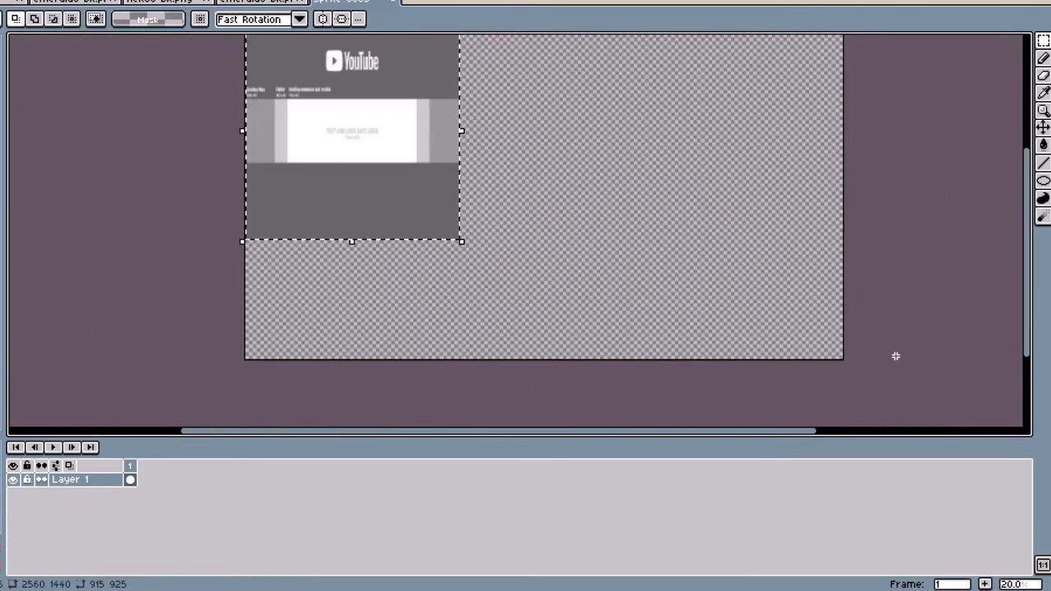
Place the banner template and downscale it to 1.25% with Nearest-neighbor
{"action": "left_click", "coordinate": [25, 280]}
{"action": "type", "text": "32"}
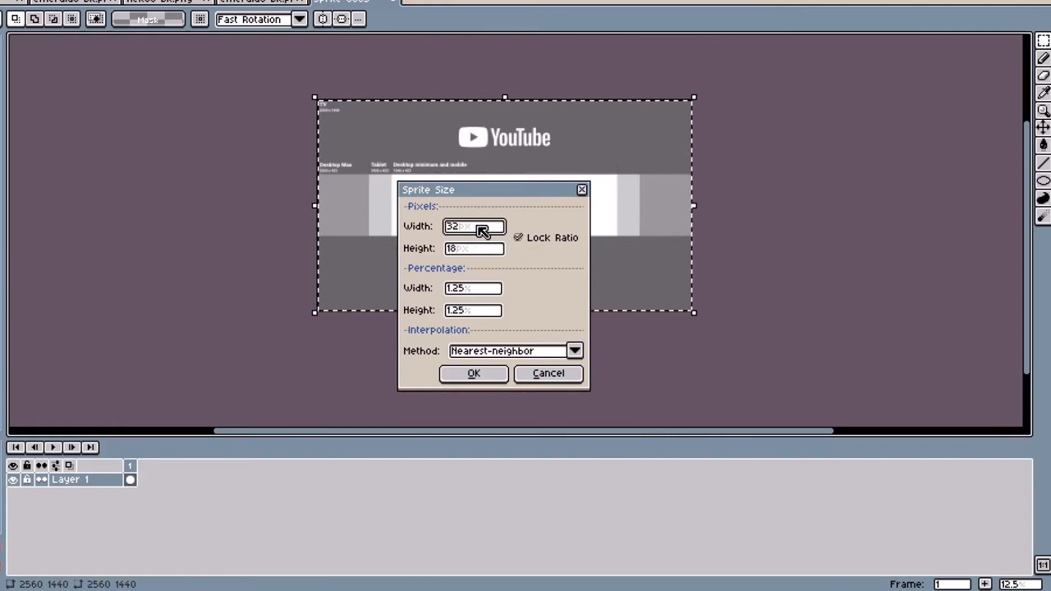
{"action": "left_click", "coordinate": [473, 373]}
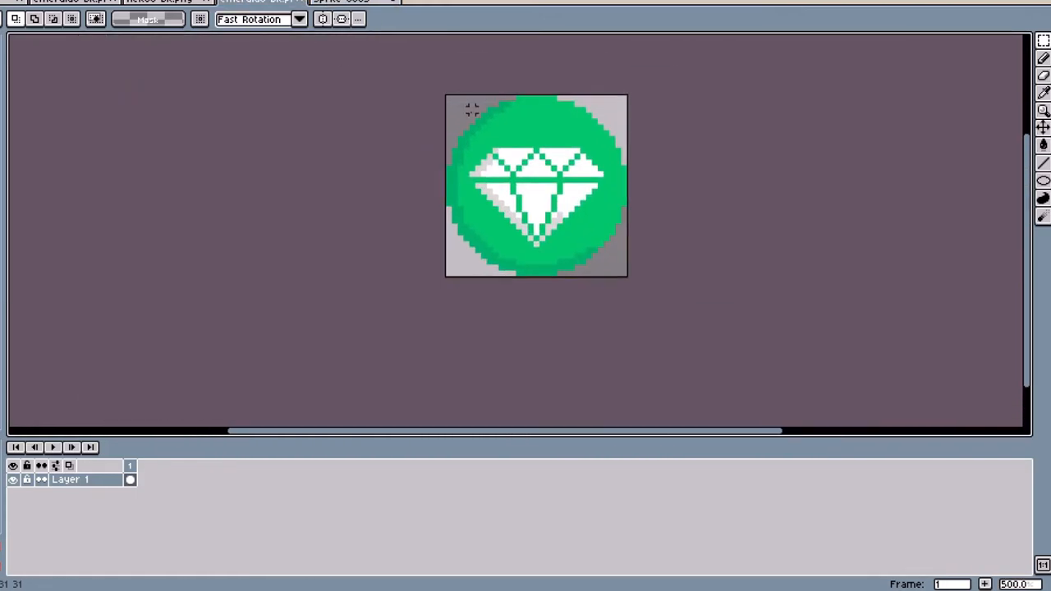